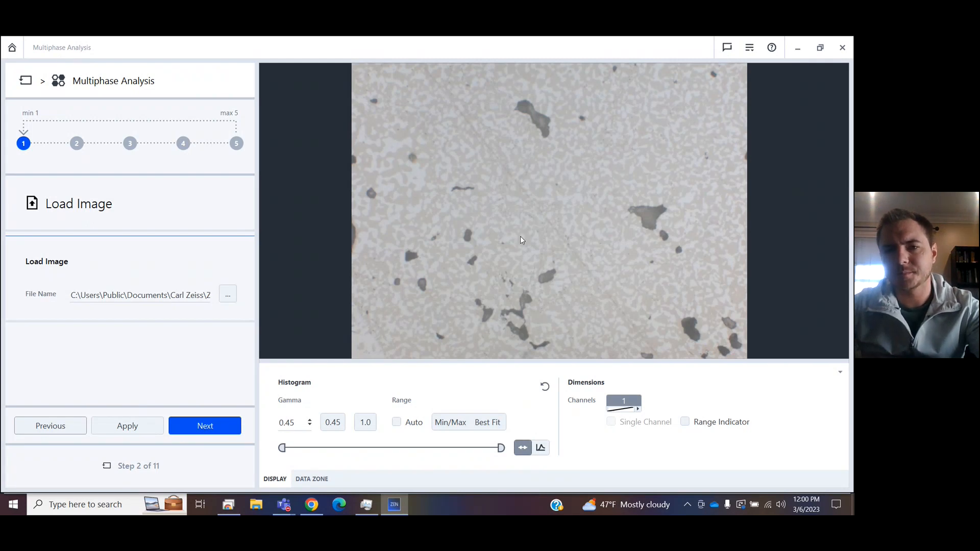
mouse_move(543, 156)
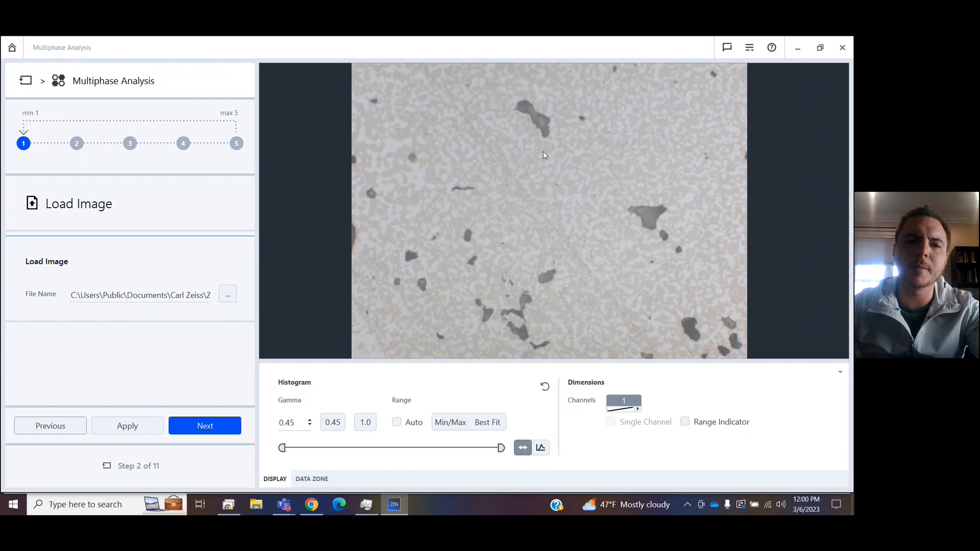
Load the sample image and advance to the image processing step
click(226, 295)
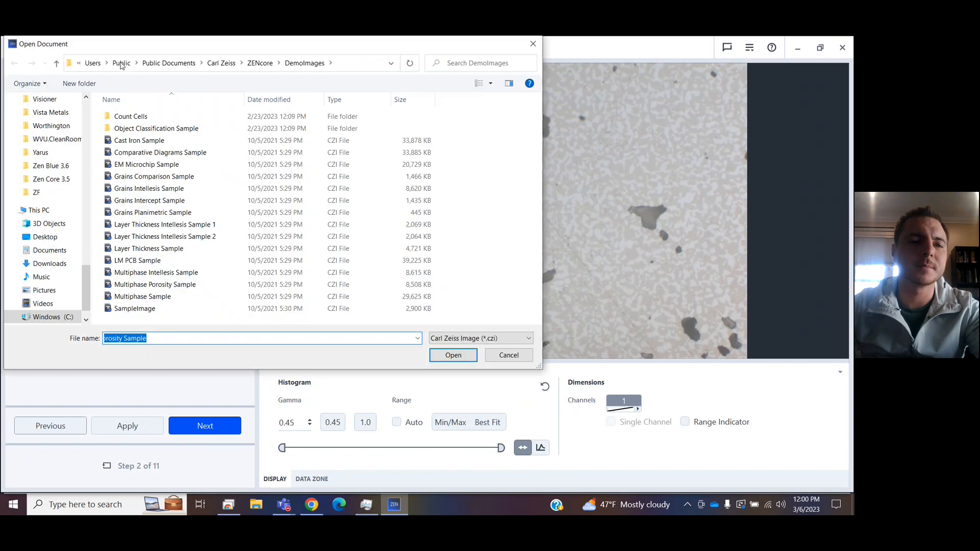
click(452, 355)
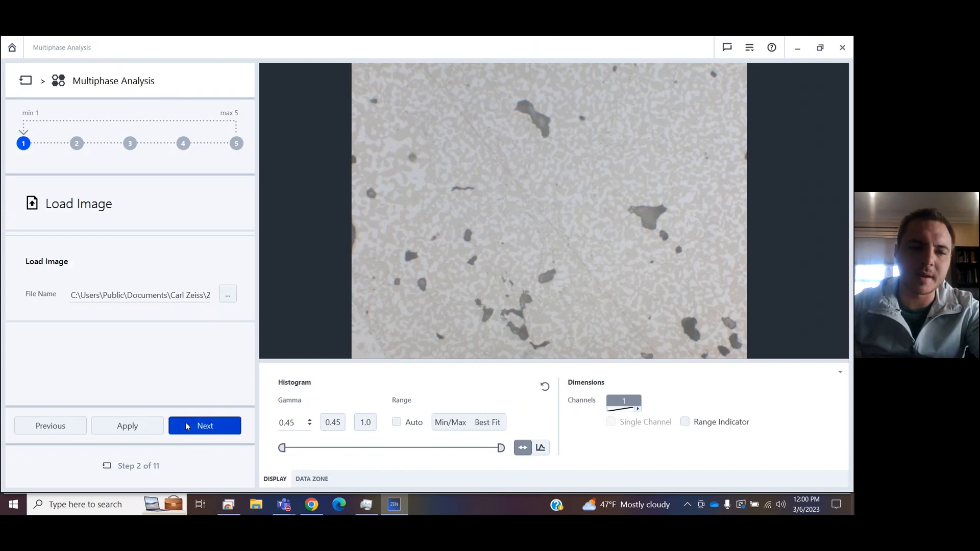
click(204, 425)
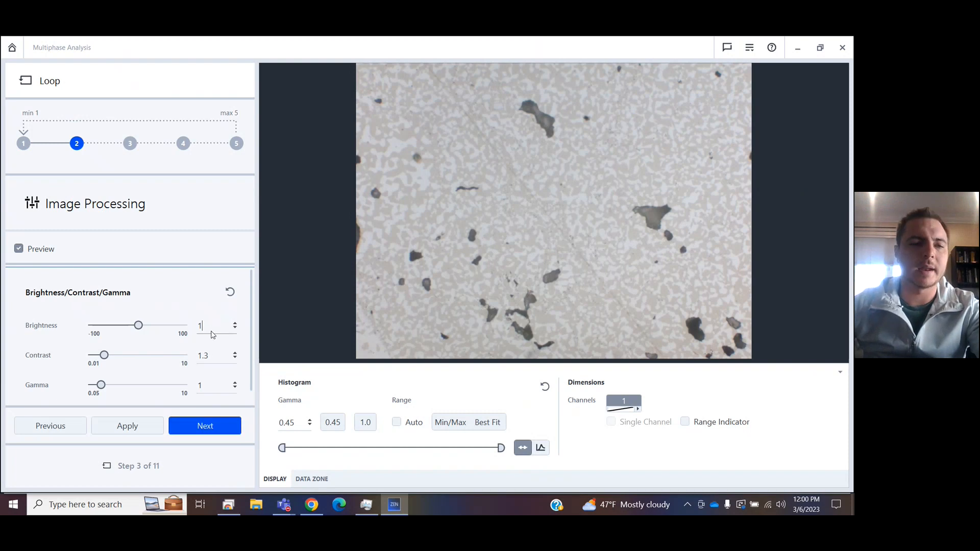
Set brightness to 4 and contrast to 2, briefly comparing maximum contrast
text(0)
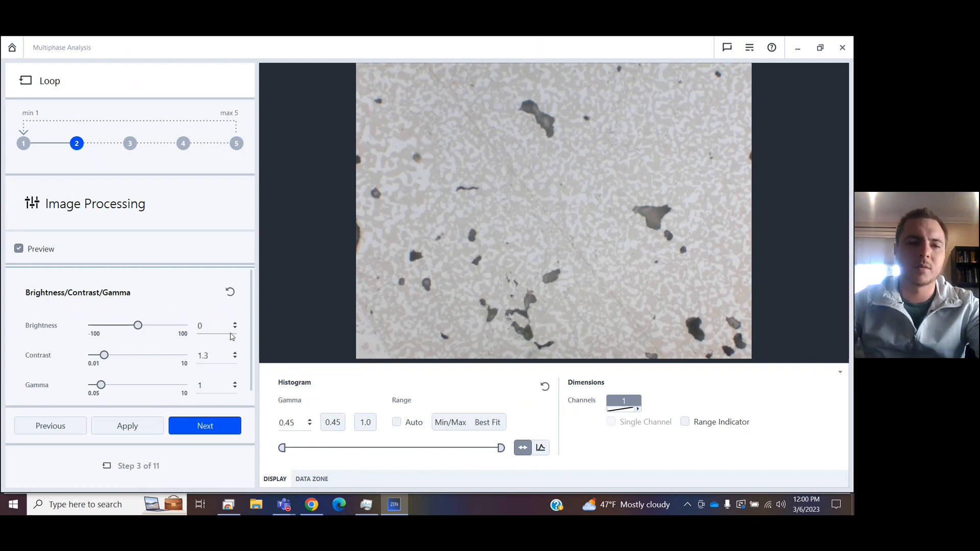
text(4)
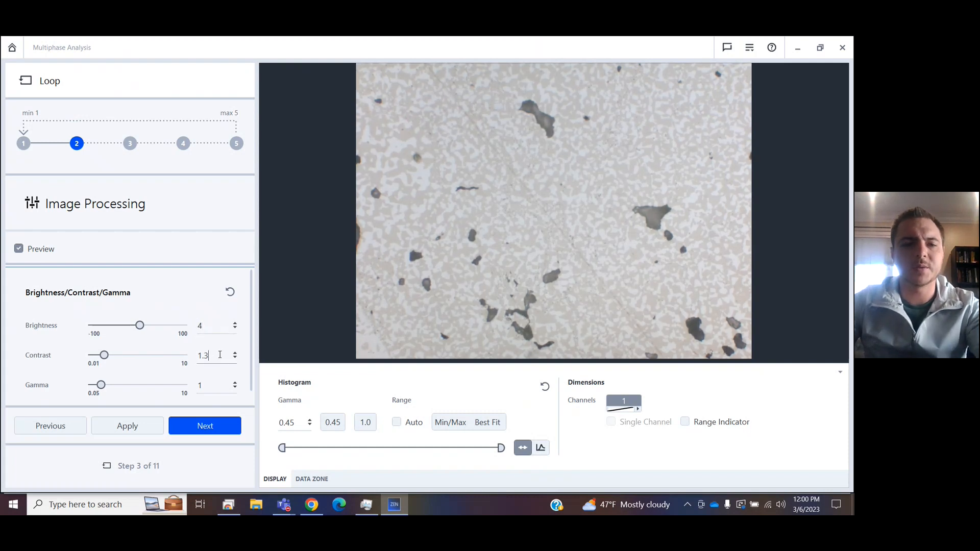
text(1.9)
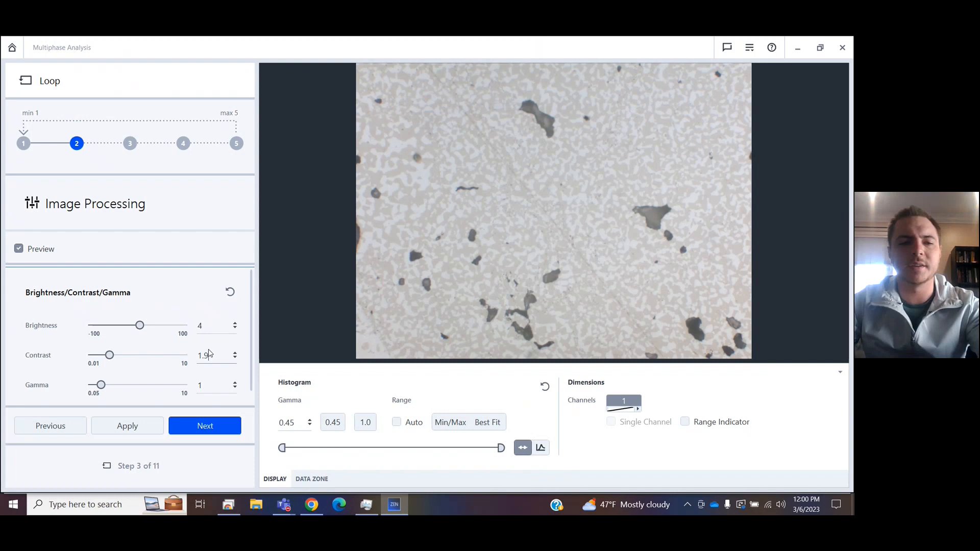
click(209, 355)
text(2)
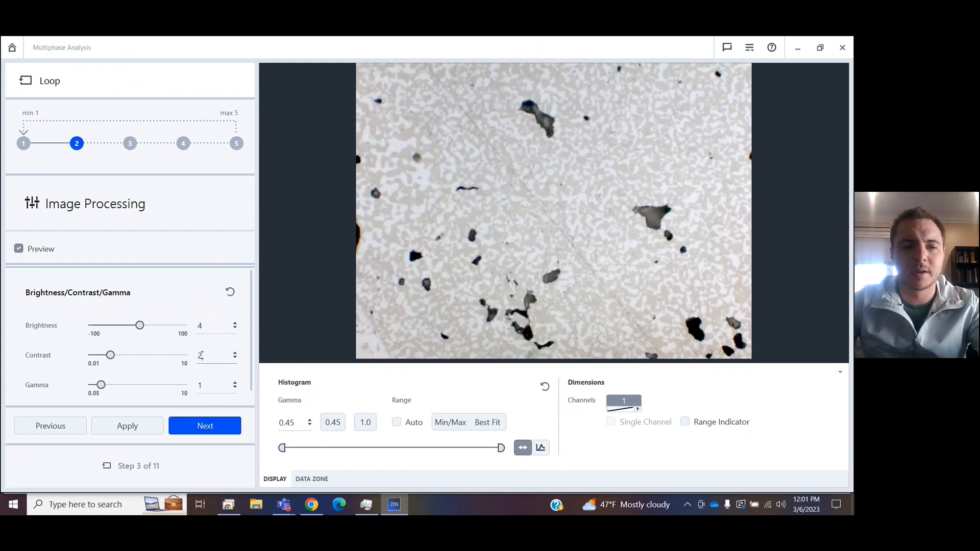
drag(111, 355, 183, 355)
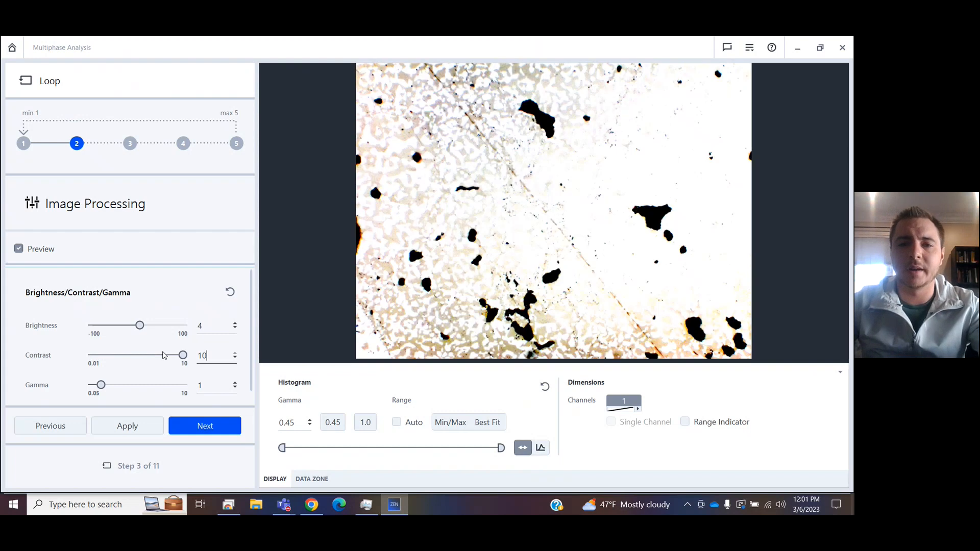
text(2)
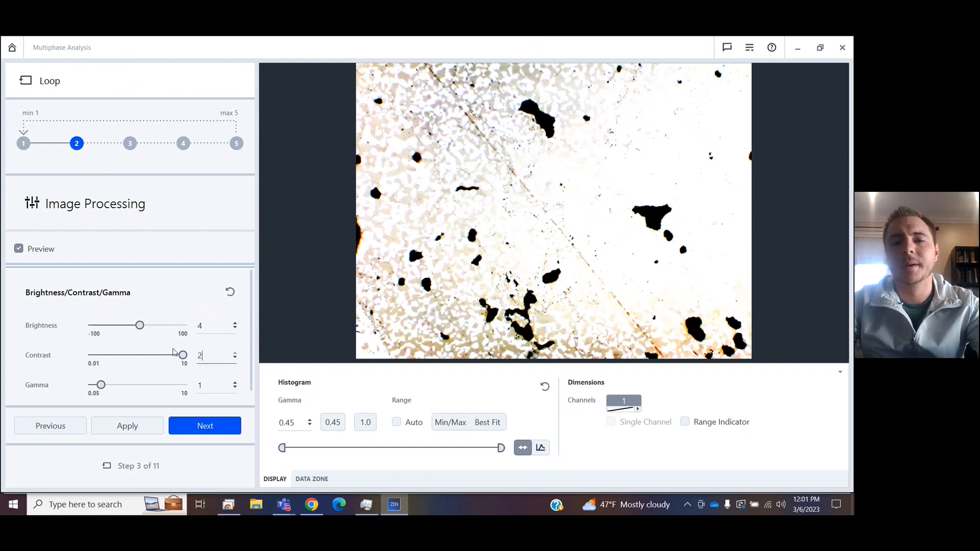
drag(182, 355, 107, 355)
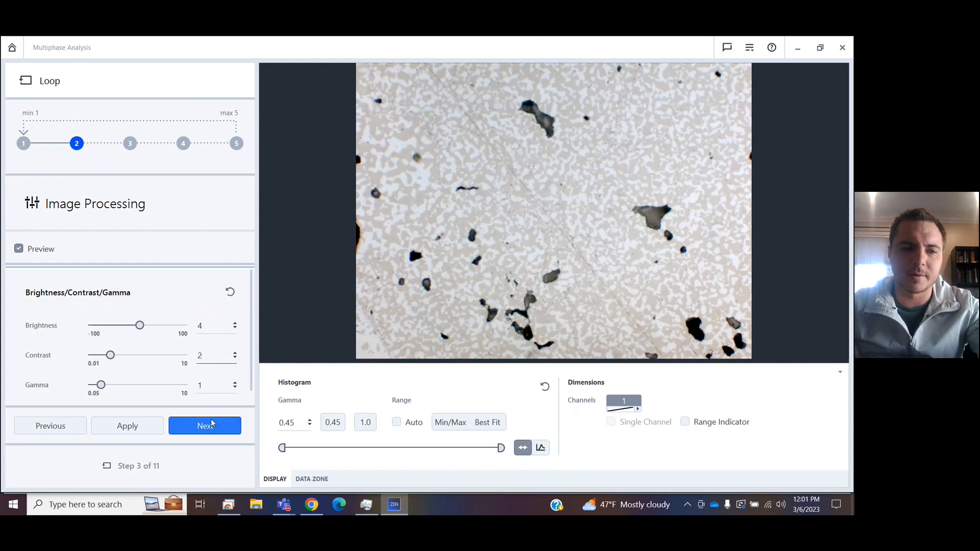
In Class Setup, rename phase Moderate to 'Middle' and colour it orange
click(205, 426)
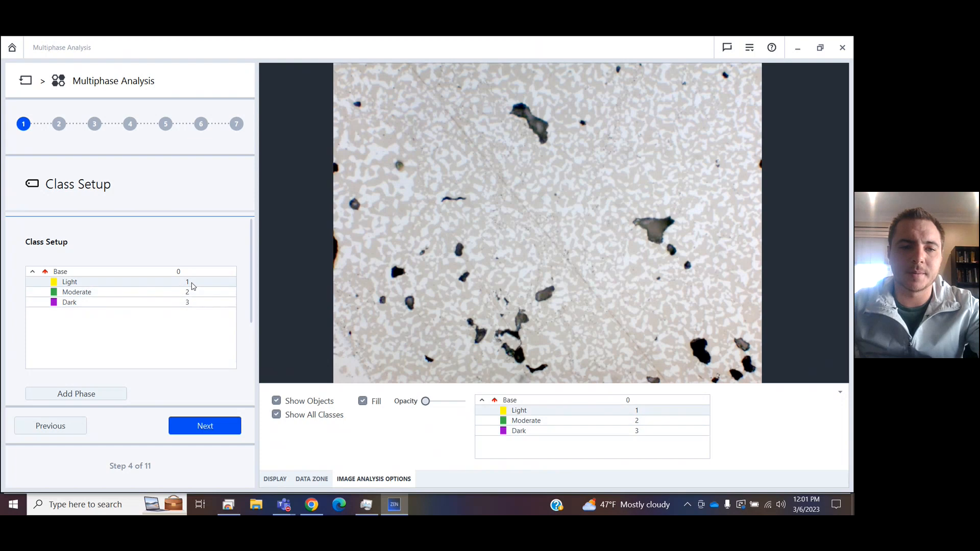
click(70, 282)
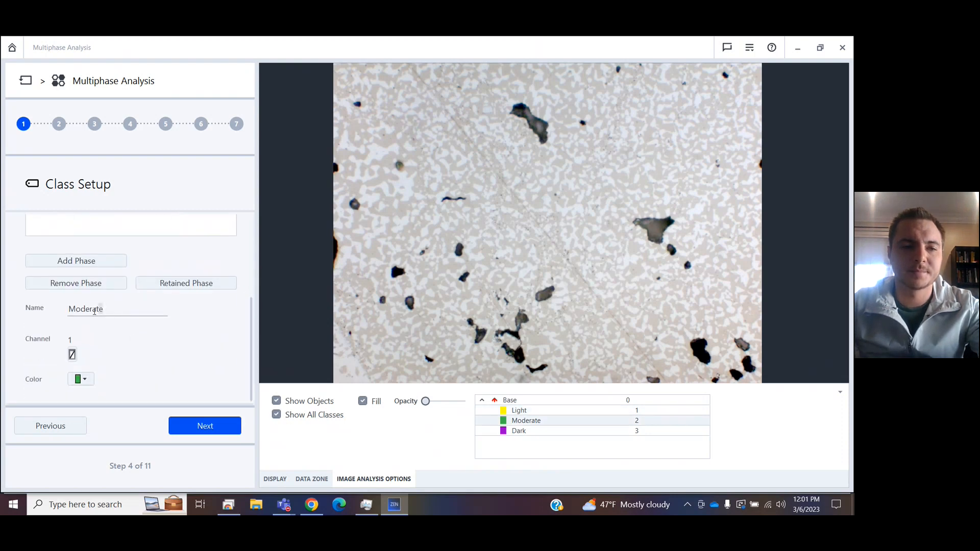
text(Middle)
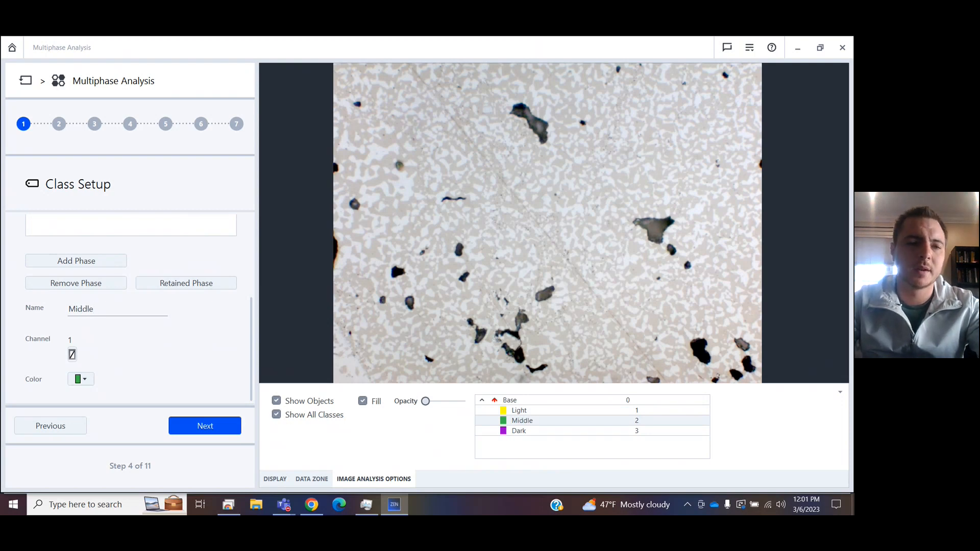
click(78, 378)
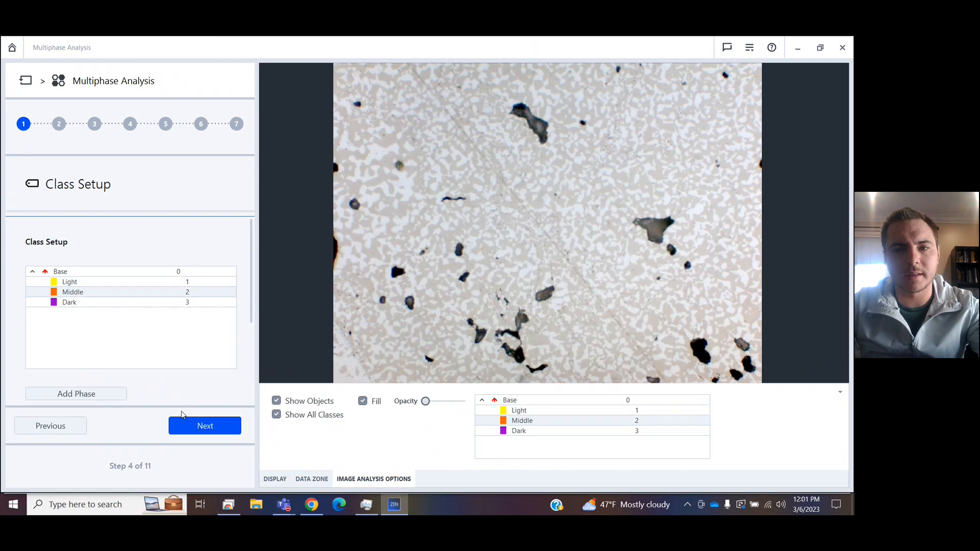
Frame the analysis with a rectangle over the image's left part
click(204, 426)
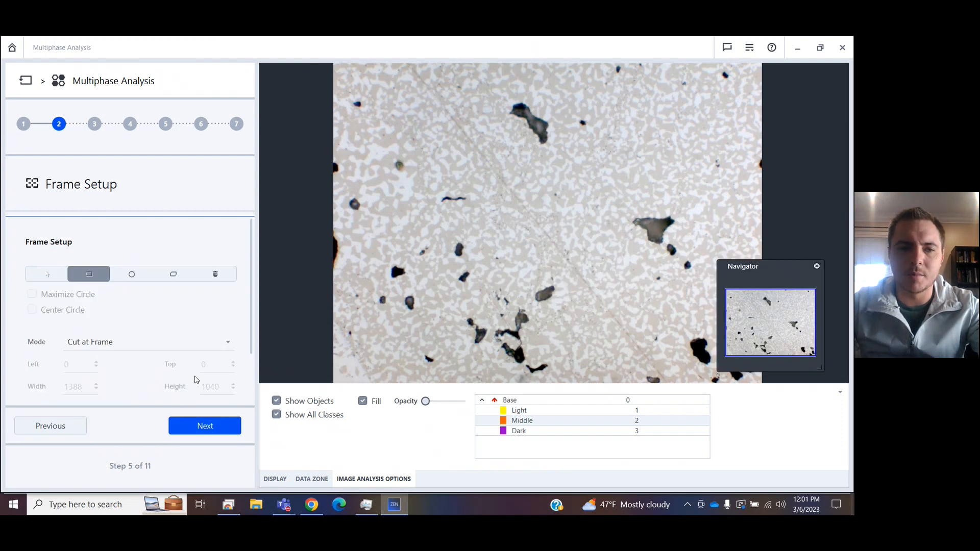
mouse_move(89, 274)
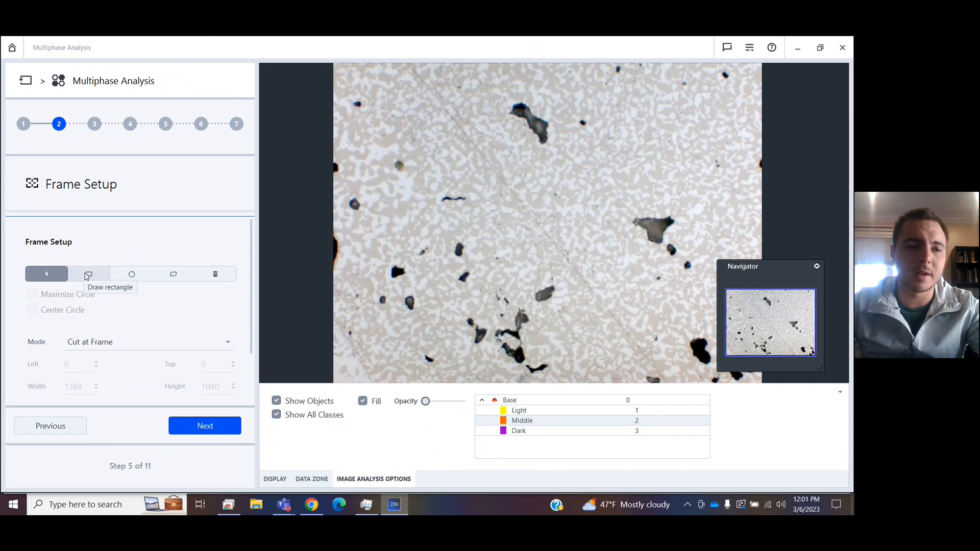
click(89, 274)
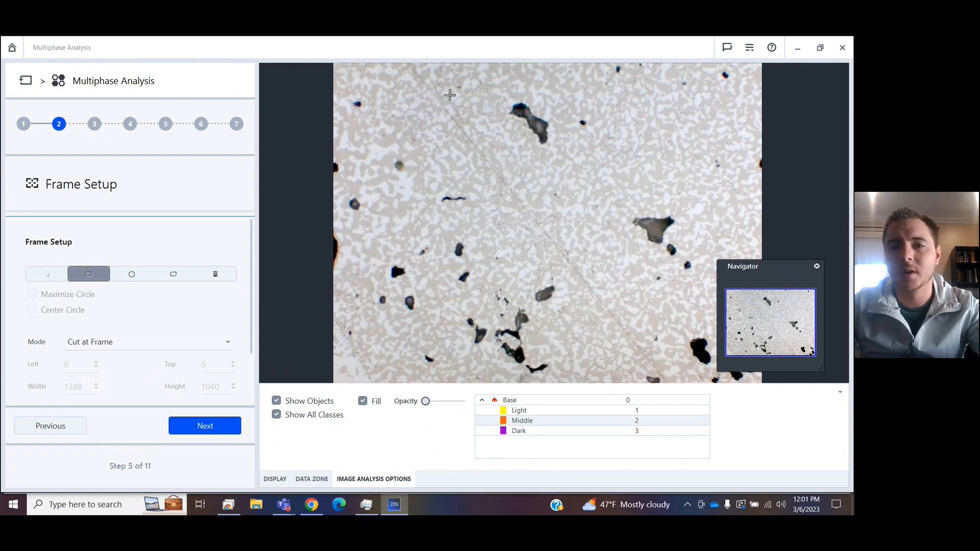
mouse_move(345, 81)
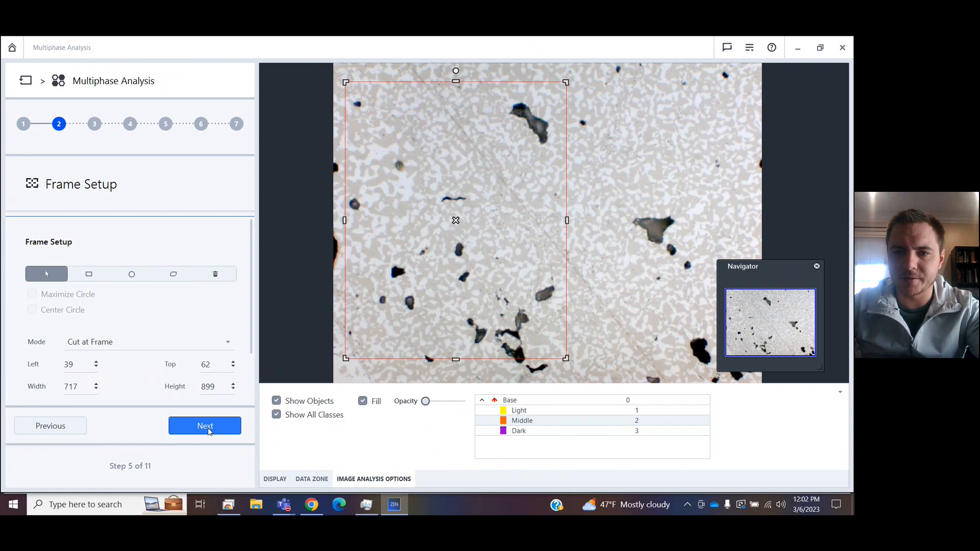
Reset the threshold, segment the dark particles as Dark, and maximise overlay opacity
click(204, 425)
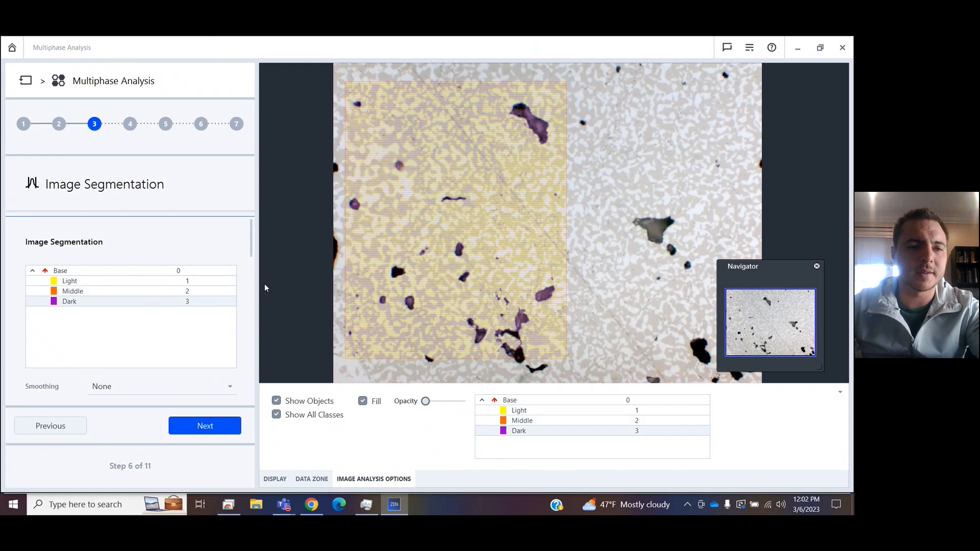
mouse_move(231, 256)
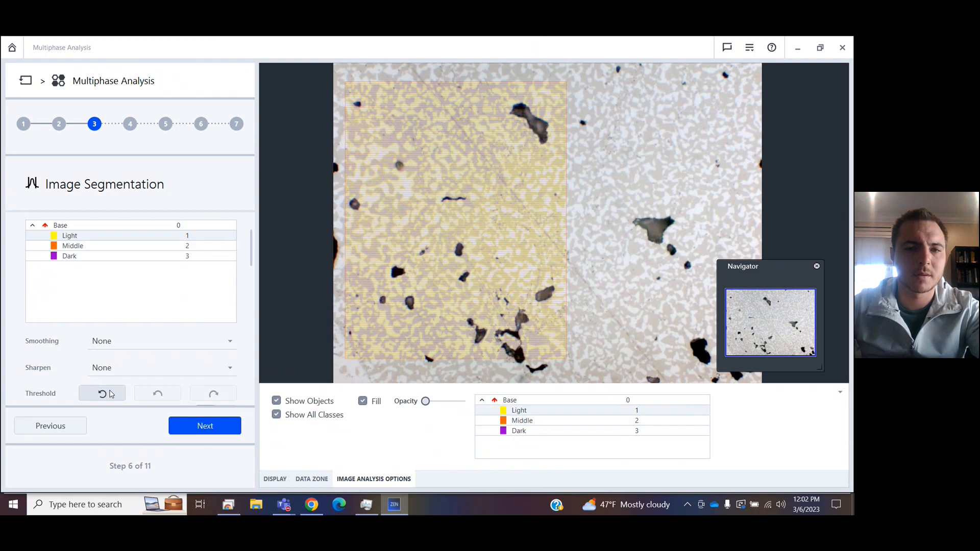
click(101, 393)
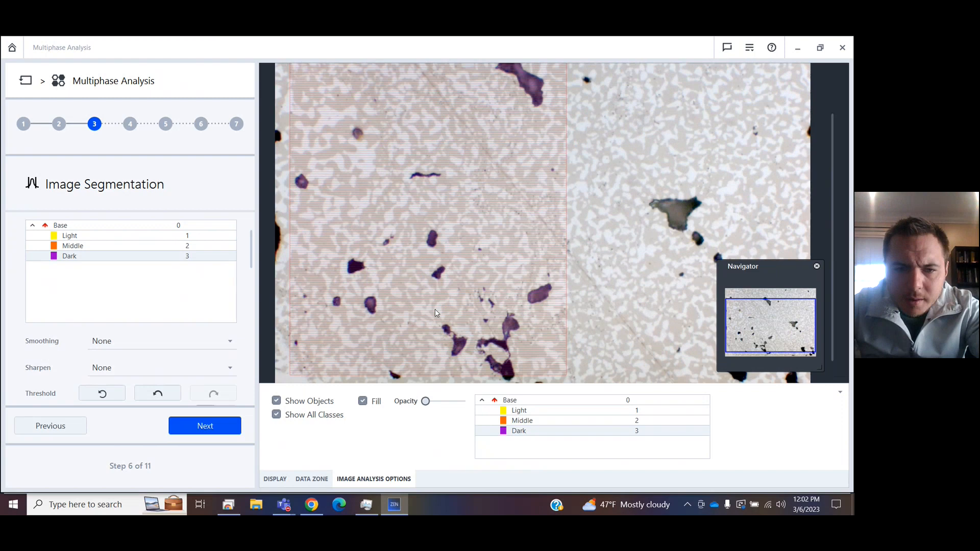
drag(426, 401, 462, 401)
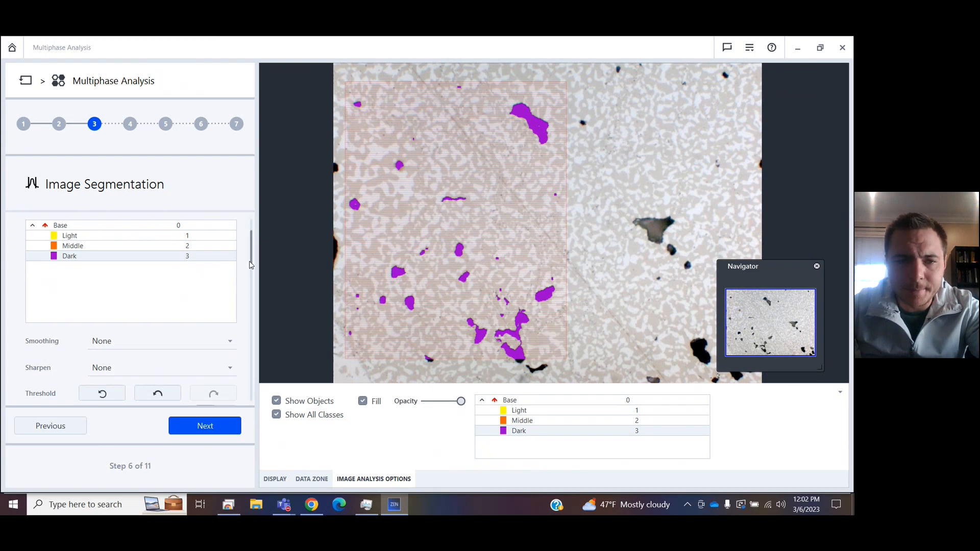
Set the Dark phase's Min. Object Size to 20
scroll(down, 3)
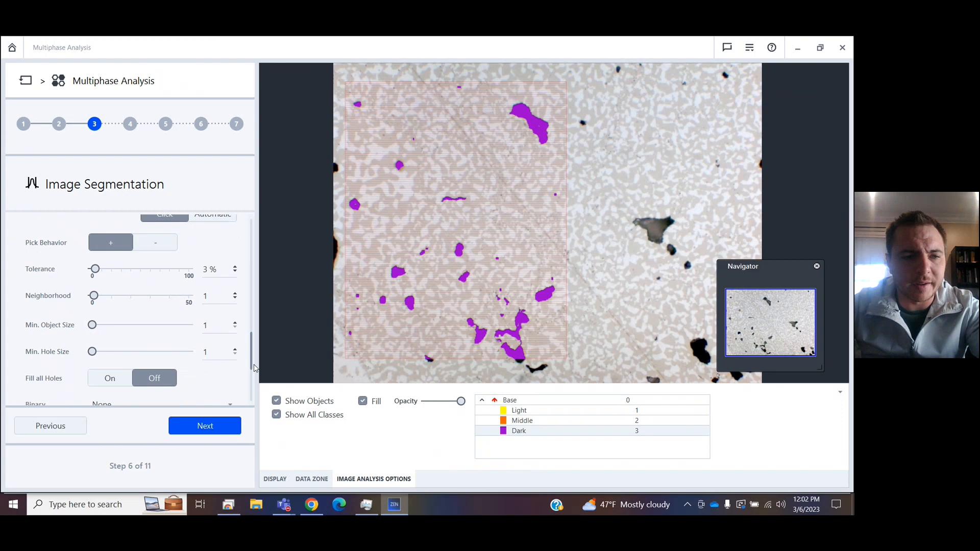
drag(92, 325, 106, 308)
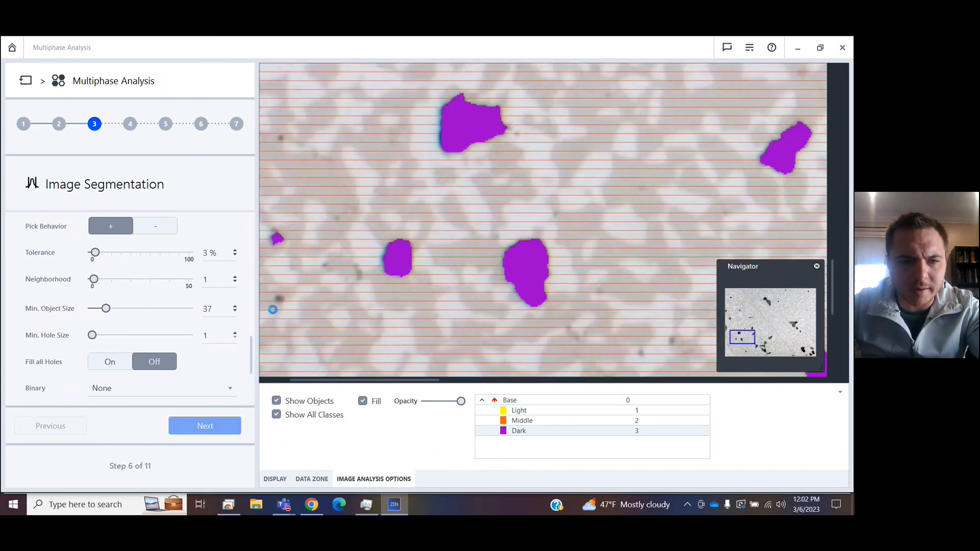
drag(104, 308, 92, 308)
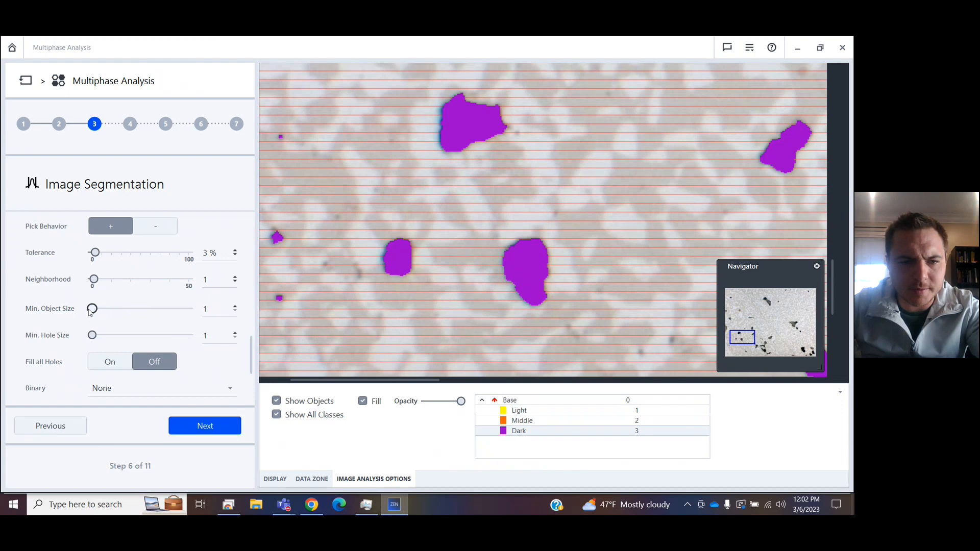
drag(93, 308, 104, 308)
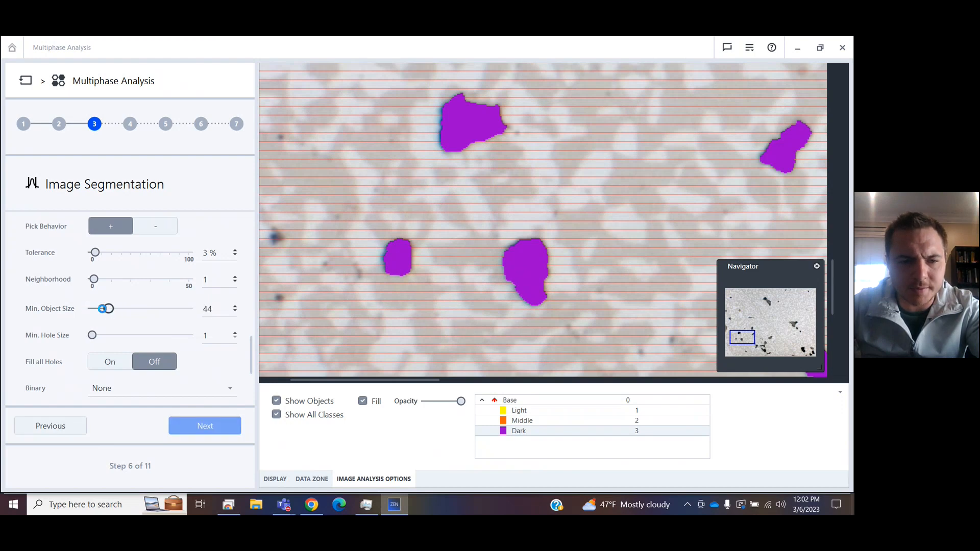
drag(108, 308, 95, 308)
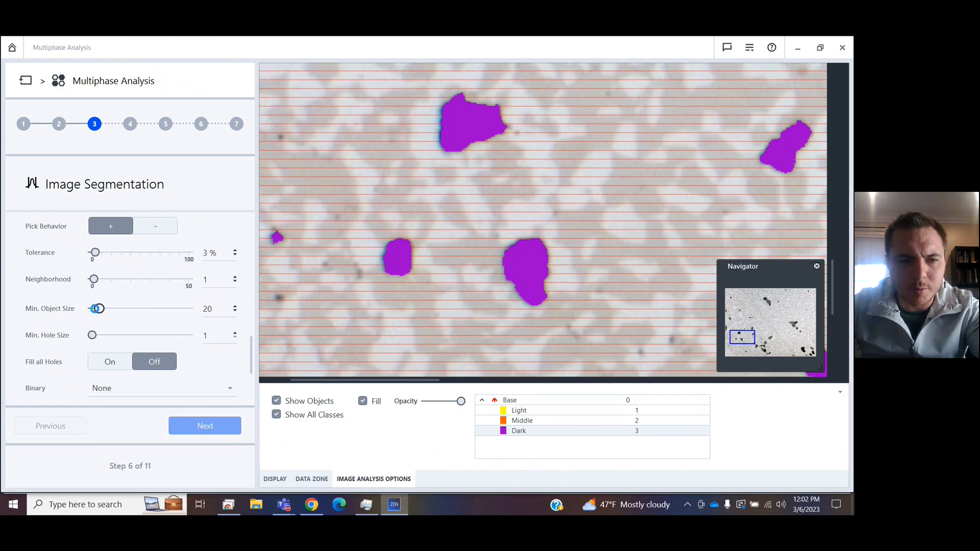
drag(98, 308, 95, 308)
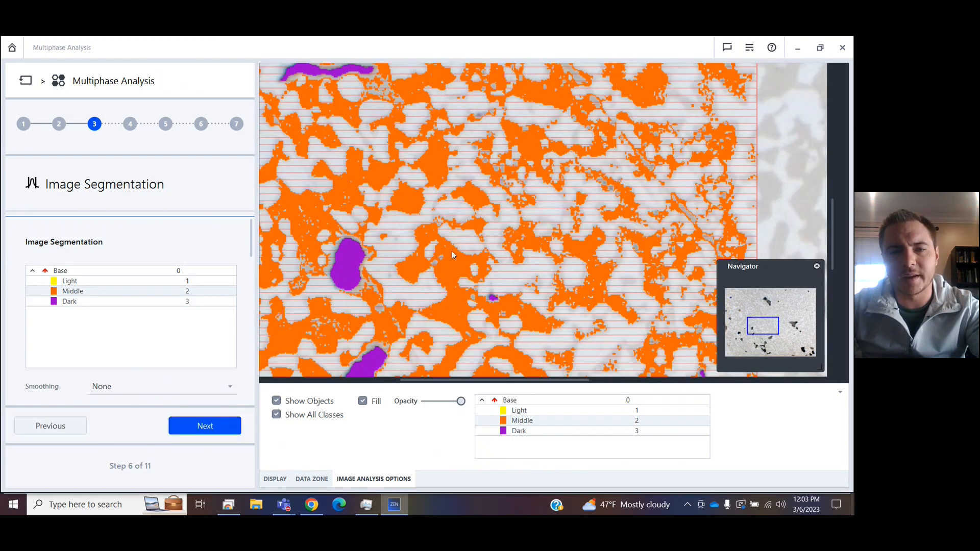
mouse_move(331, 234)
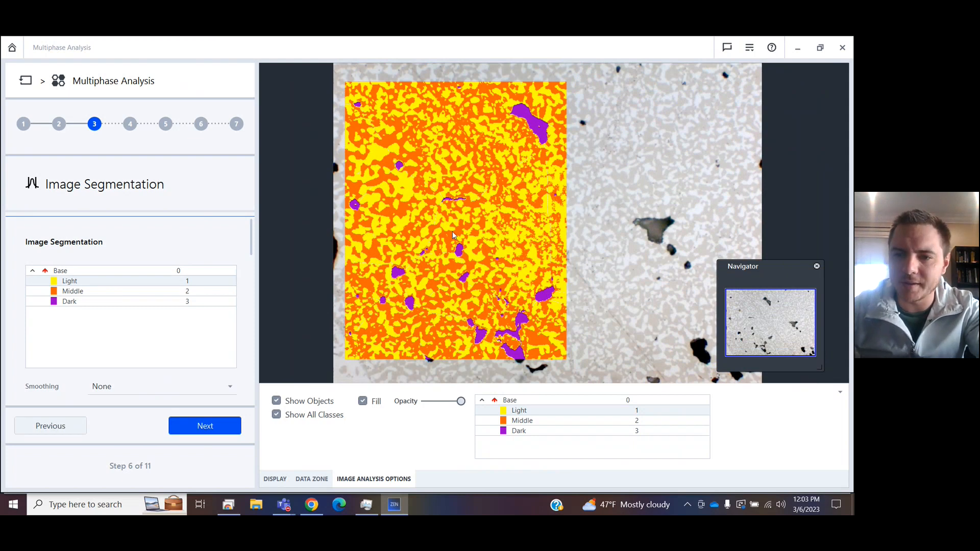
mouse_move(387, 251)
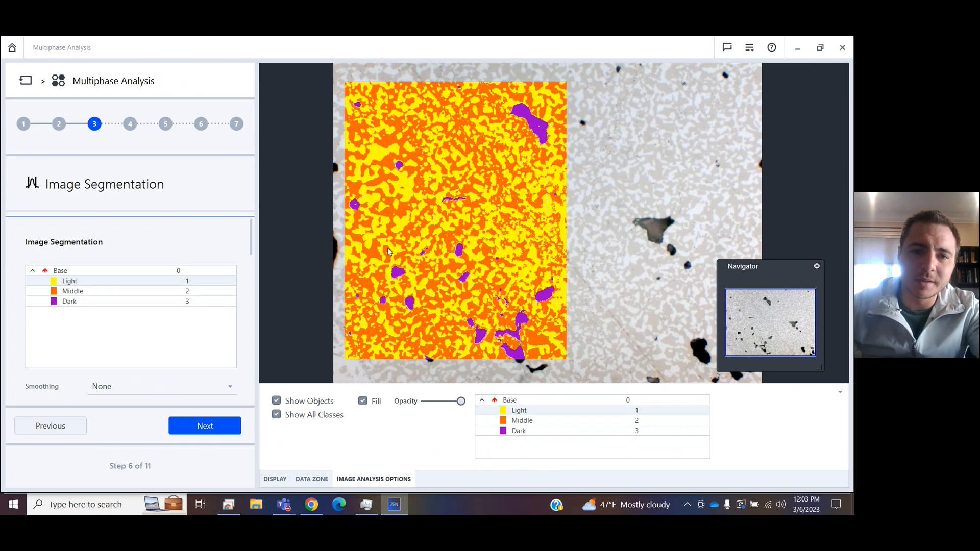
Confirm the yellow, orange and purple phase segmentation and continue to Region Filter
click(204, 426)
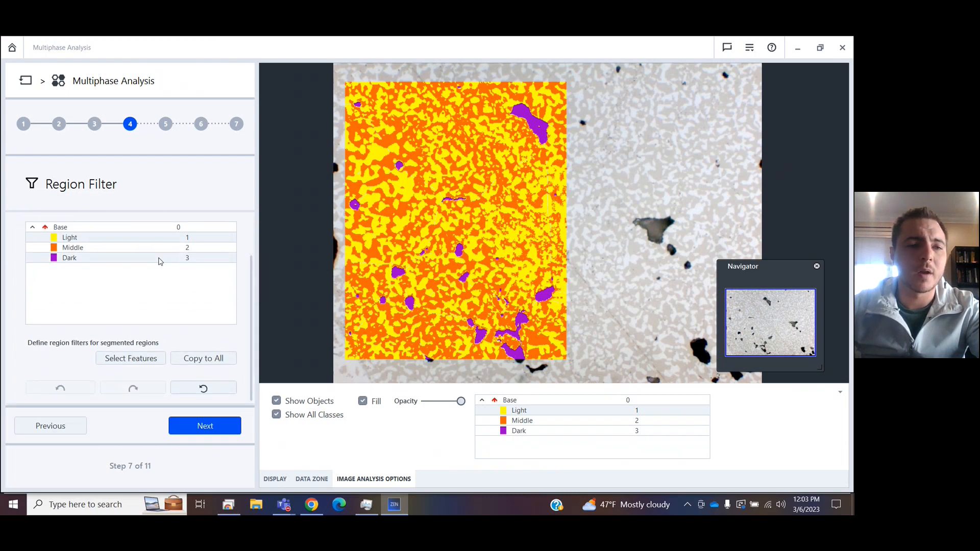
mouse_move(167, 262)
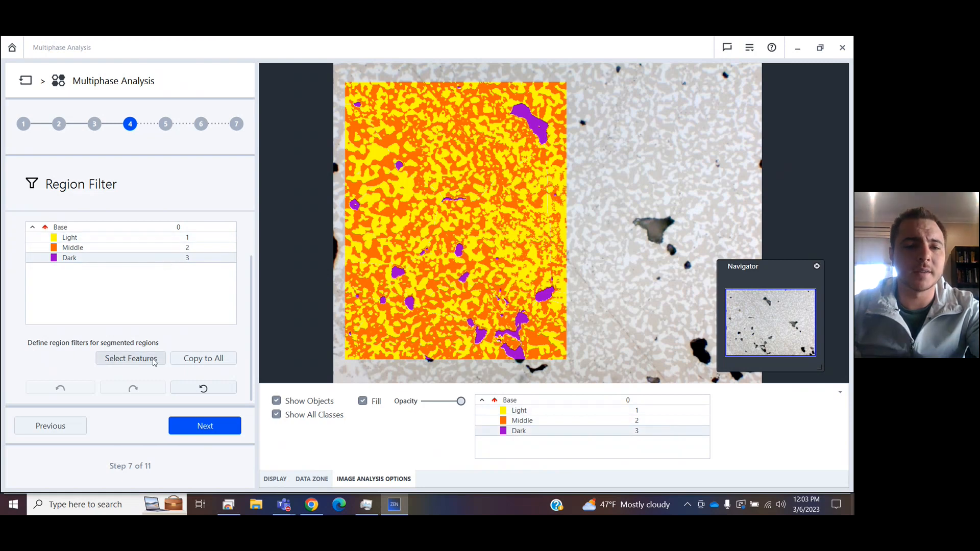
Add Diameter as the region filter feature for the Dark phase
click(130, 359)
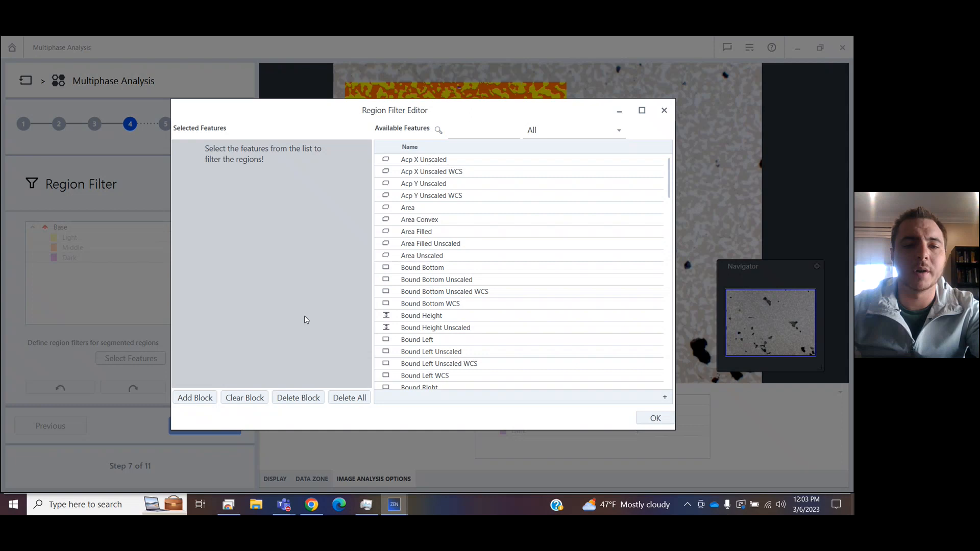
scroll(down, 3)
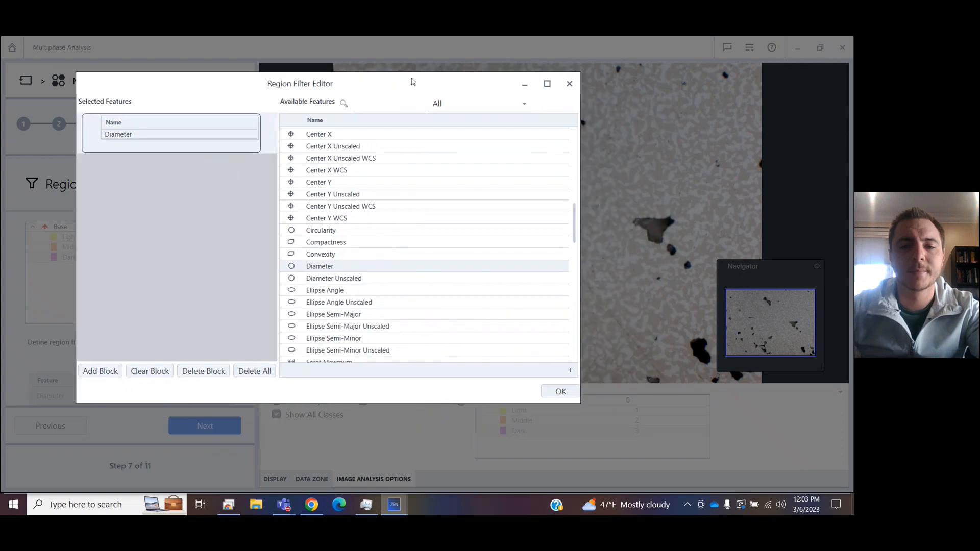
click(559, 392)
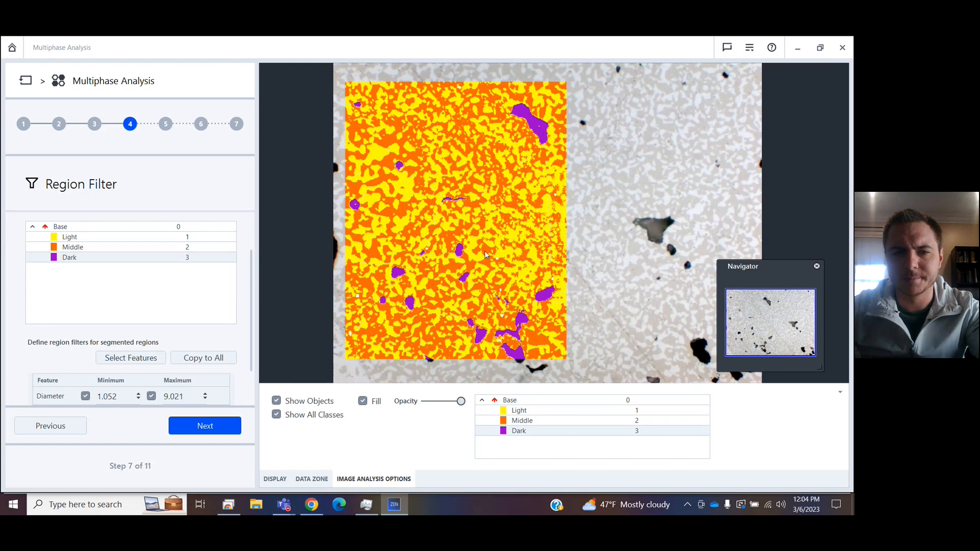
mouse_move(385, 240)
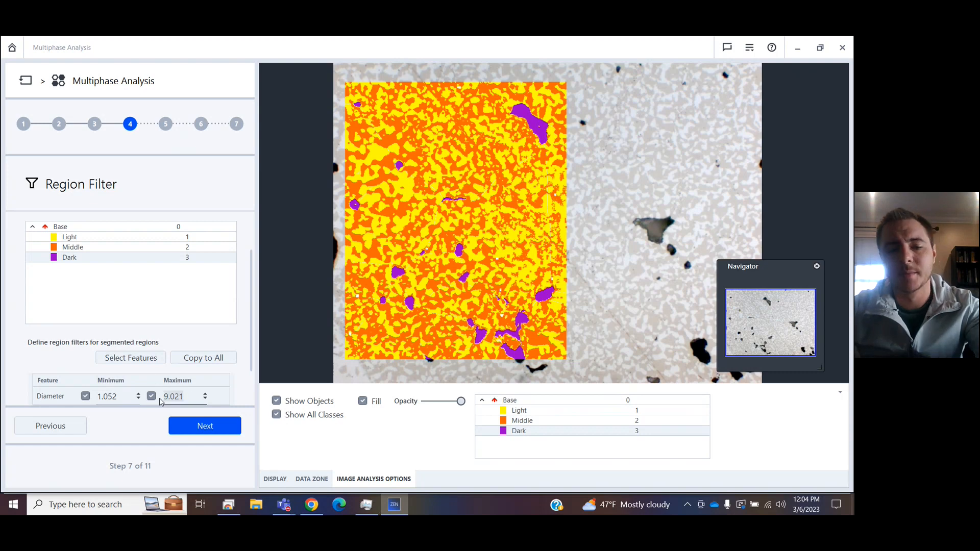
Set the Dark Diameter filter maximum to 9.500, then select the Middle phase
text(8)
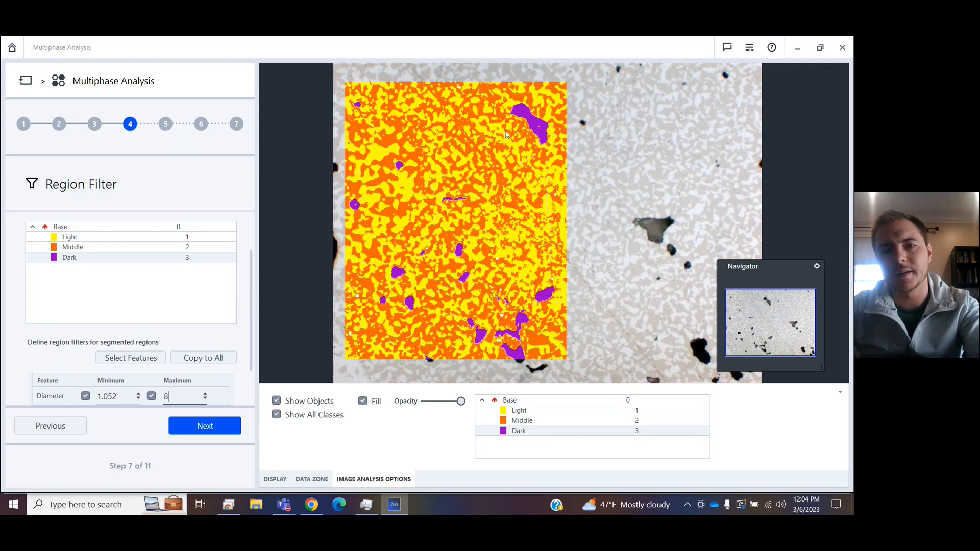
text(.000)
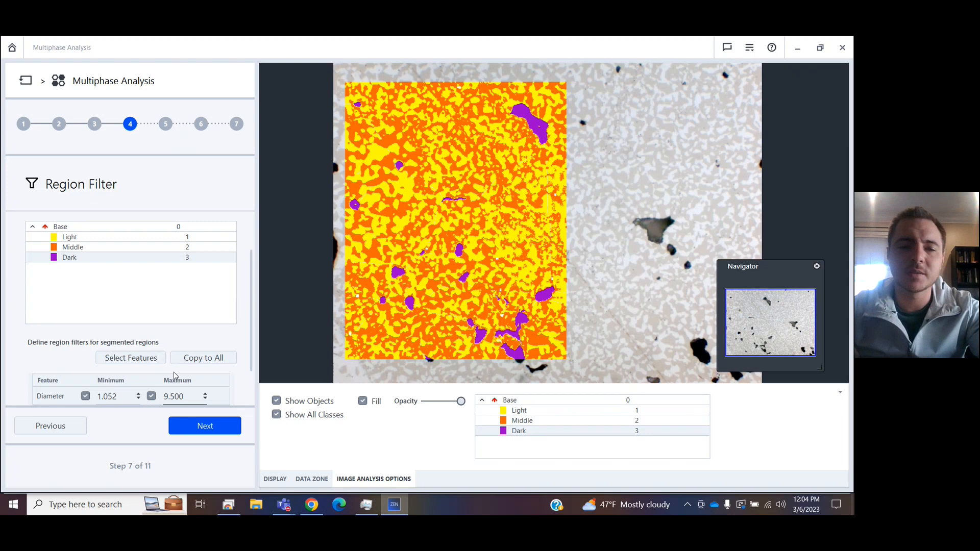
click(72, 248)
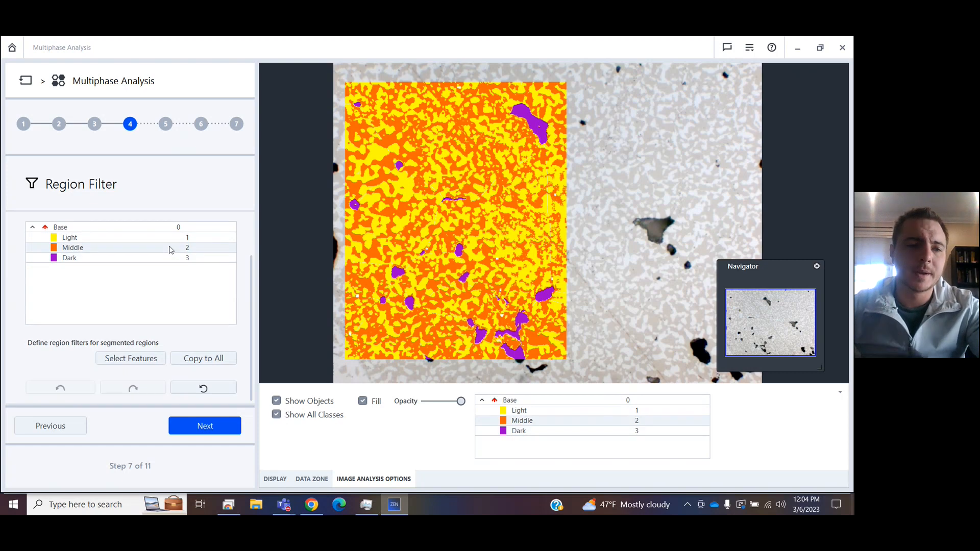
Add Perimeter as the filter feature for the Middle phase
click(130, 359)
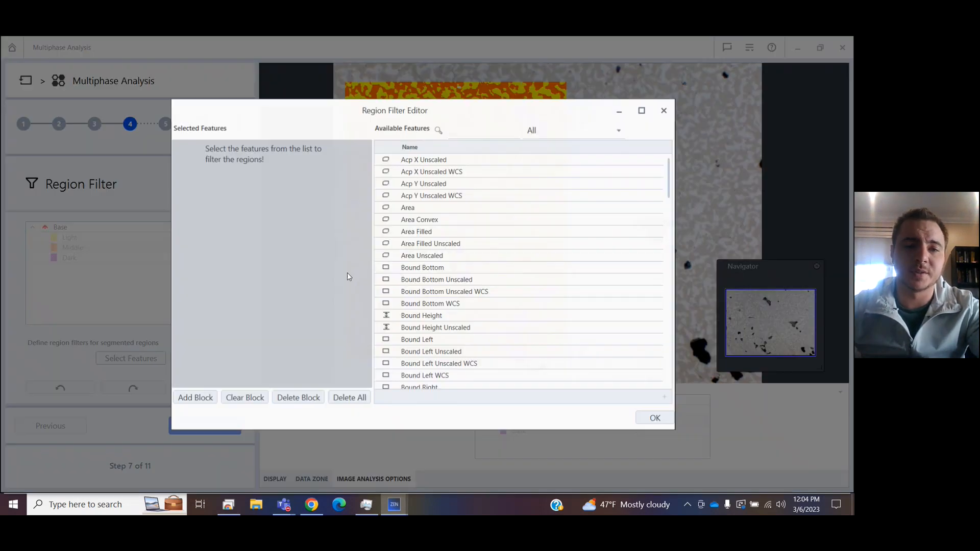
scroll(down, 3)
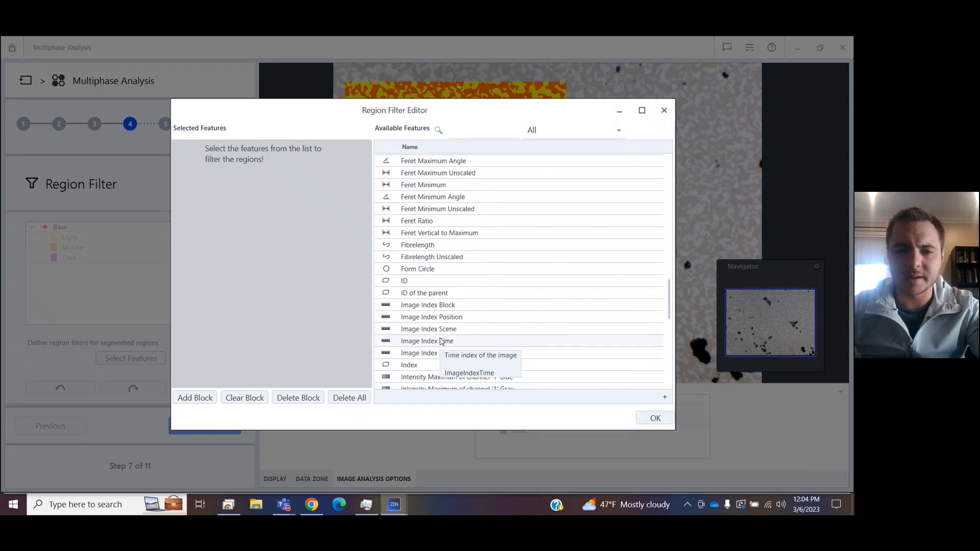
scroll(down, 3)
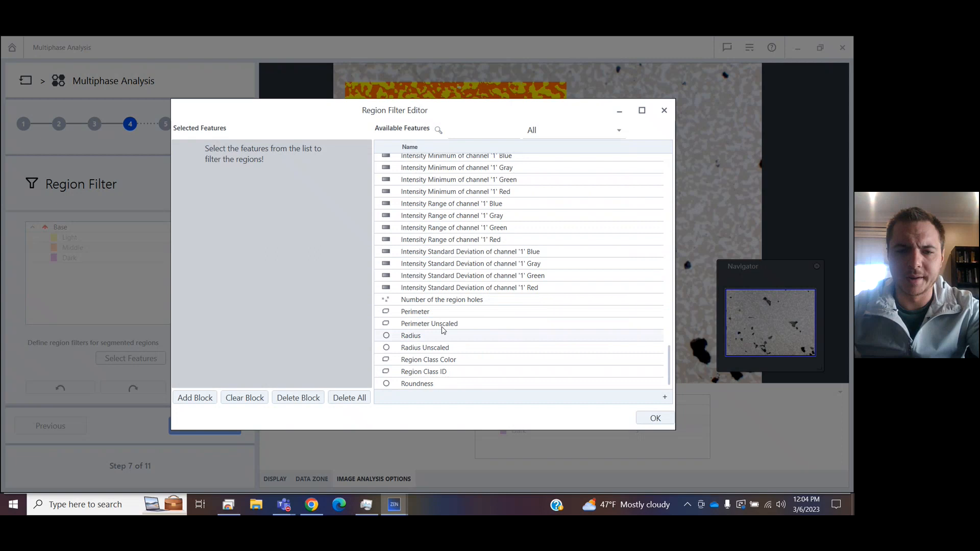
double_click(415, 311)
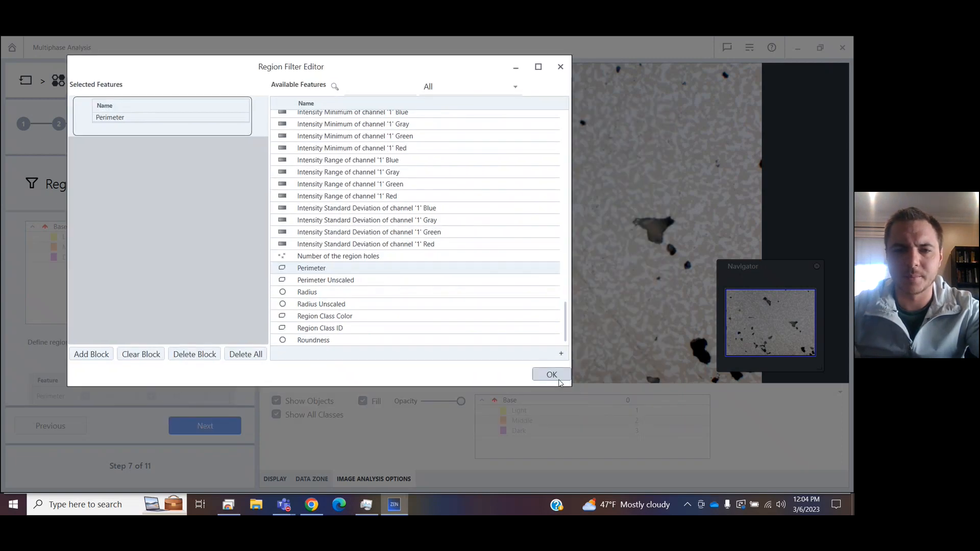
click(551, 373)
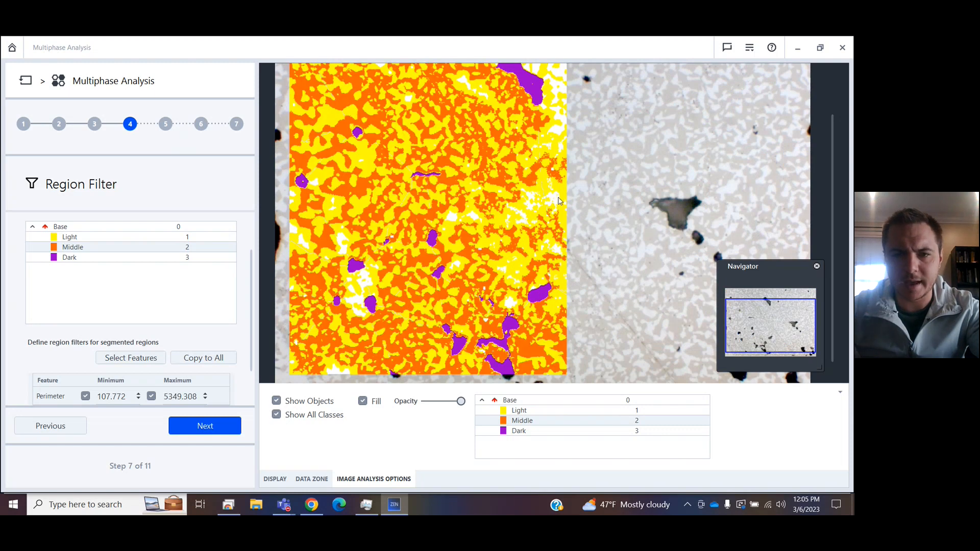
Set the Perimeter range to 37.495–50000.308 and move to interactive segmentation
text(37.495)
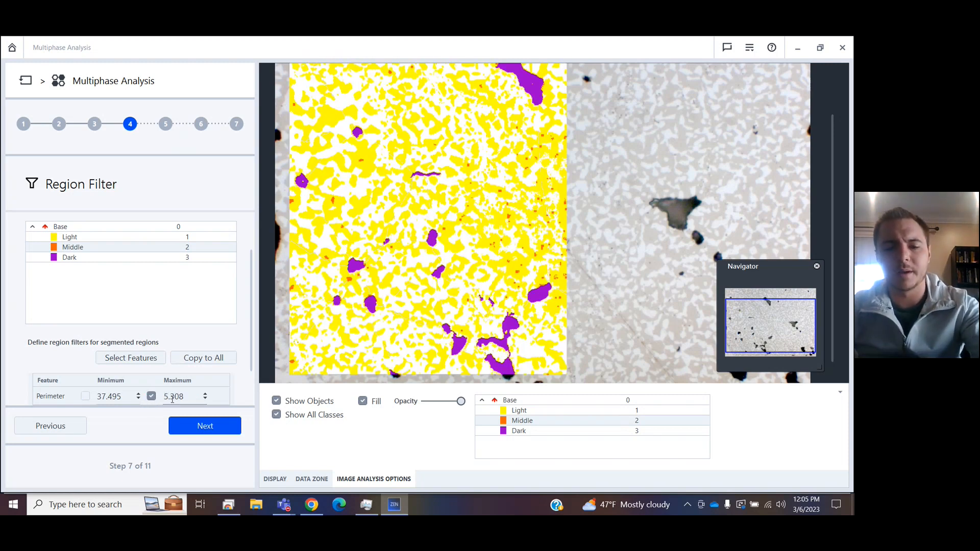
text(5000.308)
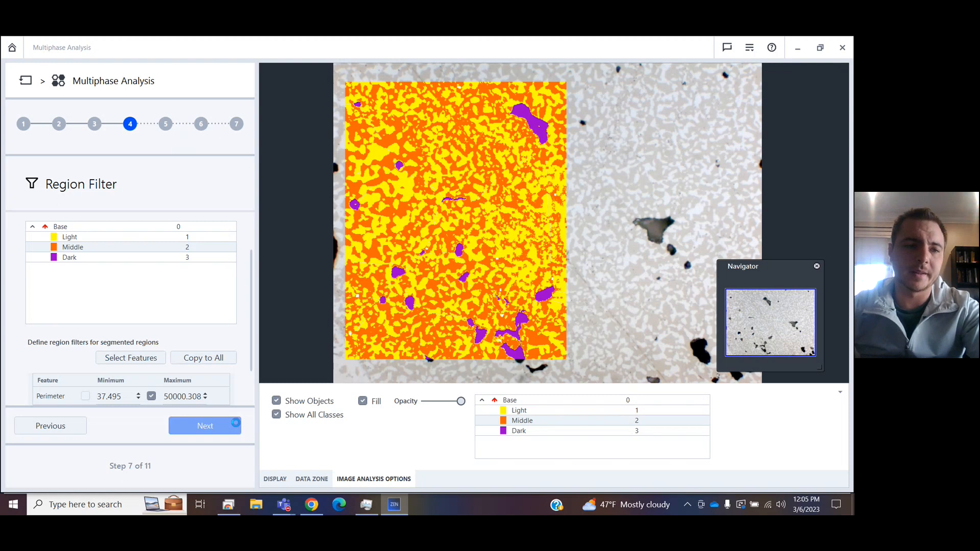
click(204, 425)
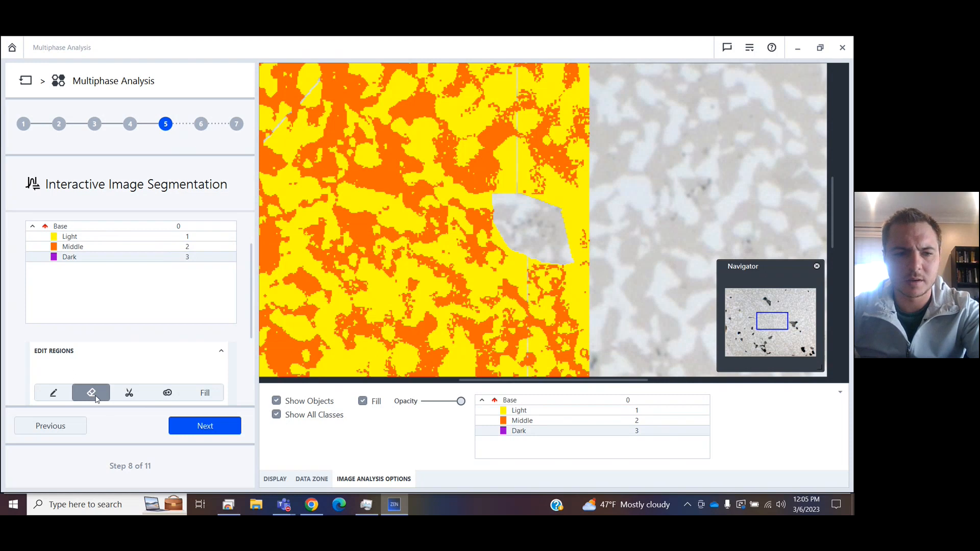
Erase a small patch from the segmentation overlay and continue to the Multiphase Histogram
click(53, 392)
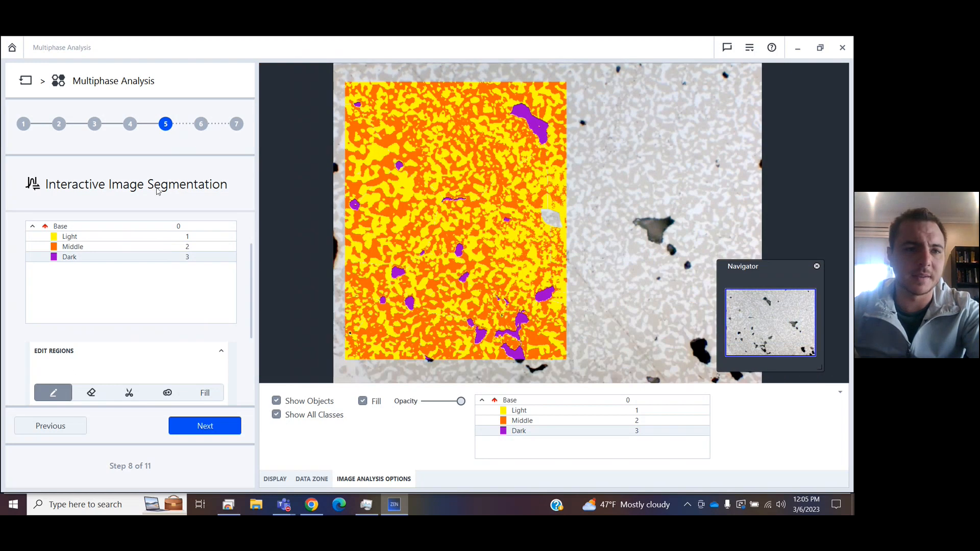
click(204, 426)
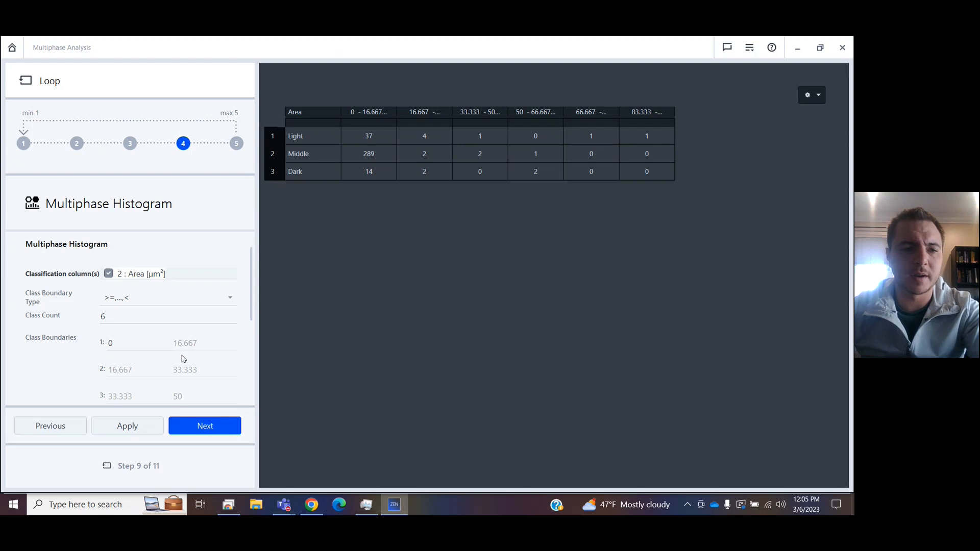
Open the multiphase Results and review the Phases table, pie chart and histogram
click(205, 425)
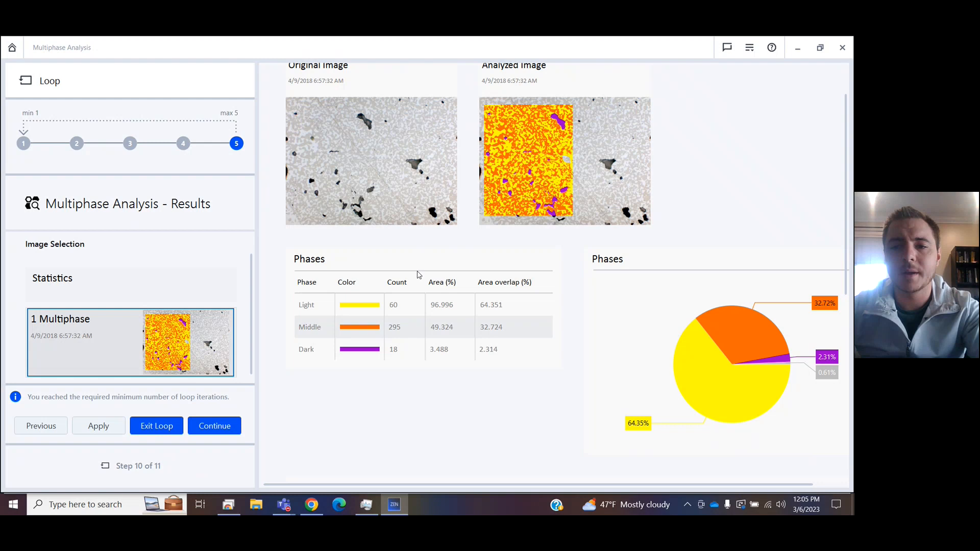
scroll(down, 3)
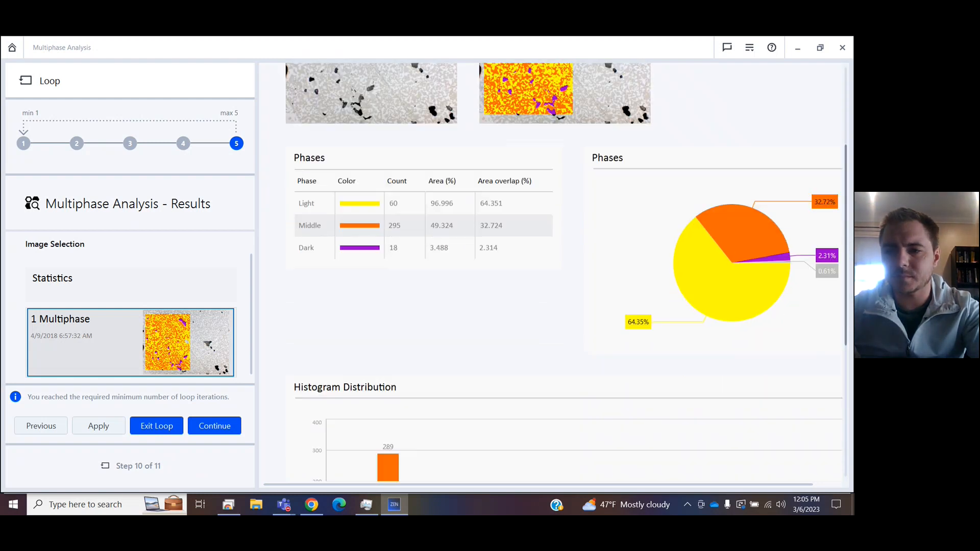
scroll(down, 3)
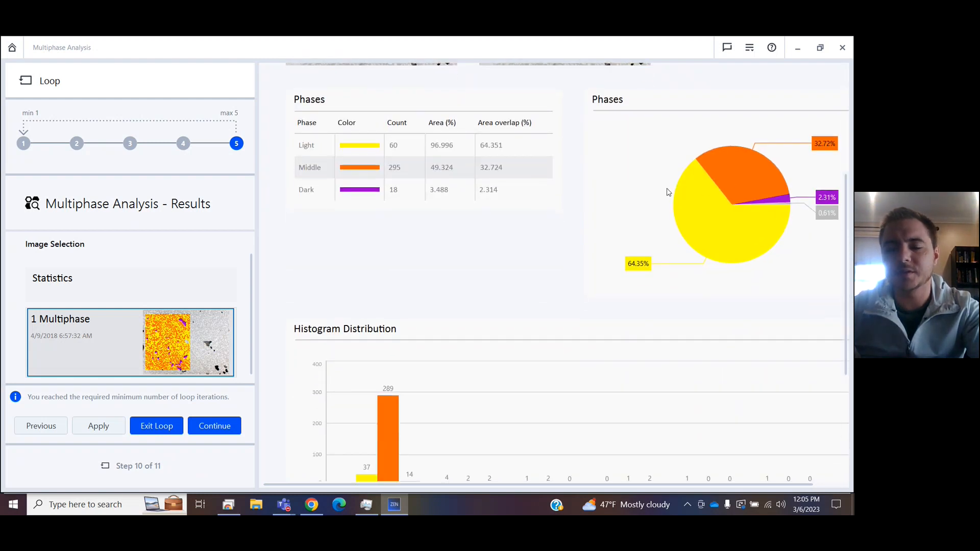
mouse_move(780, 226)
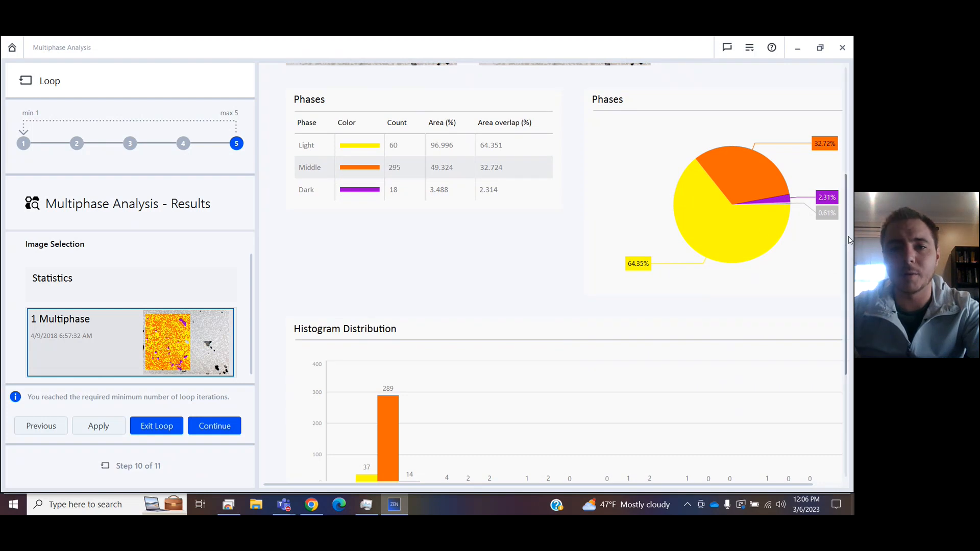
scroll(down, 3)
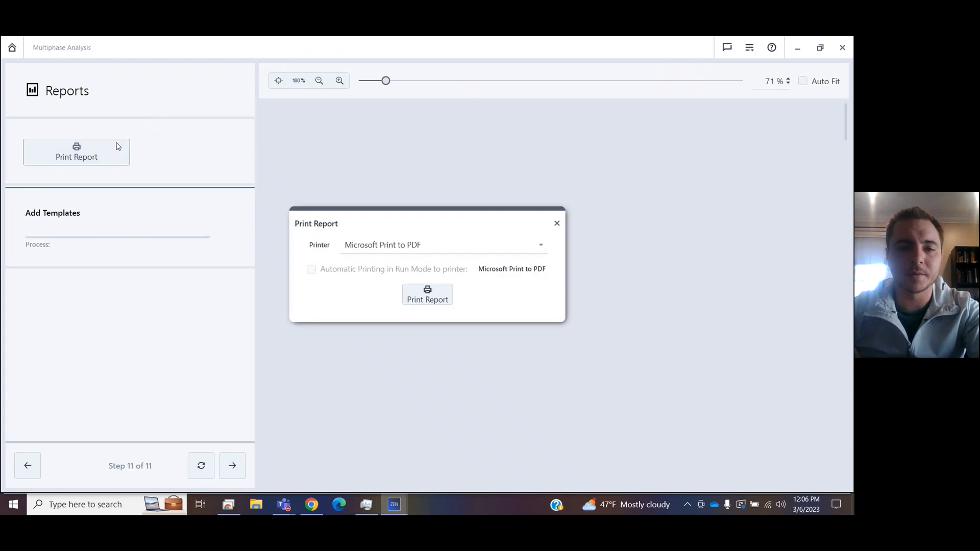
Print the report to PDF and scroll through its histogram, phase and original-image pages
click(539, 244)
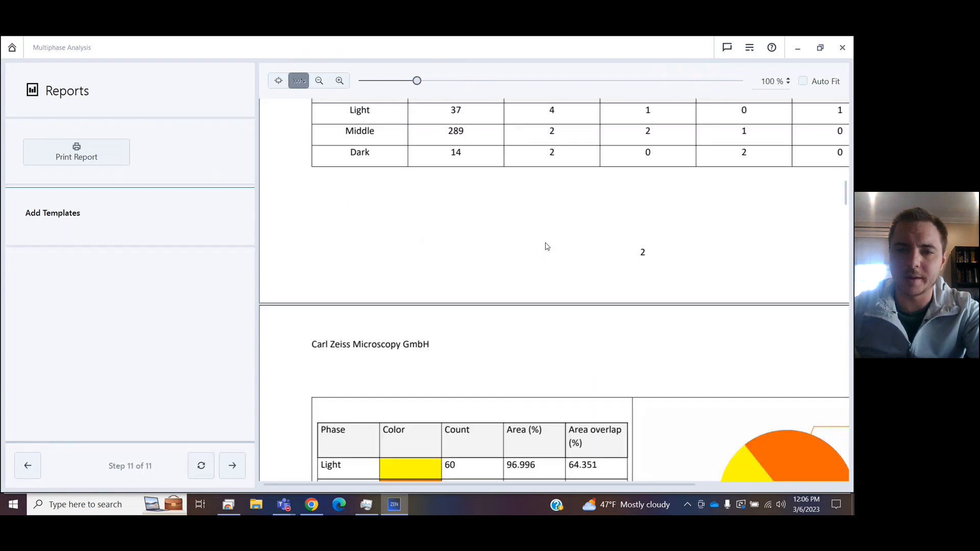
scroll(down, 3)
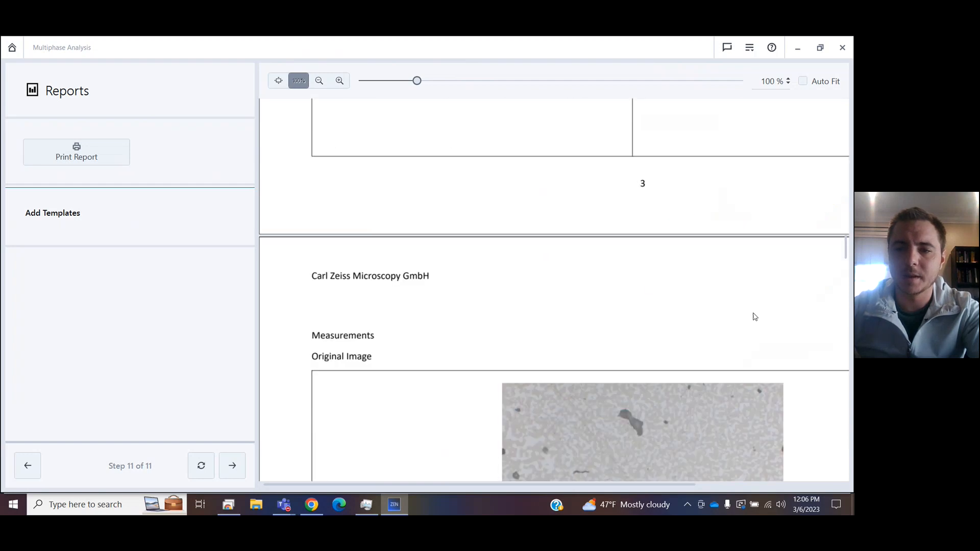